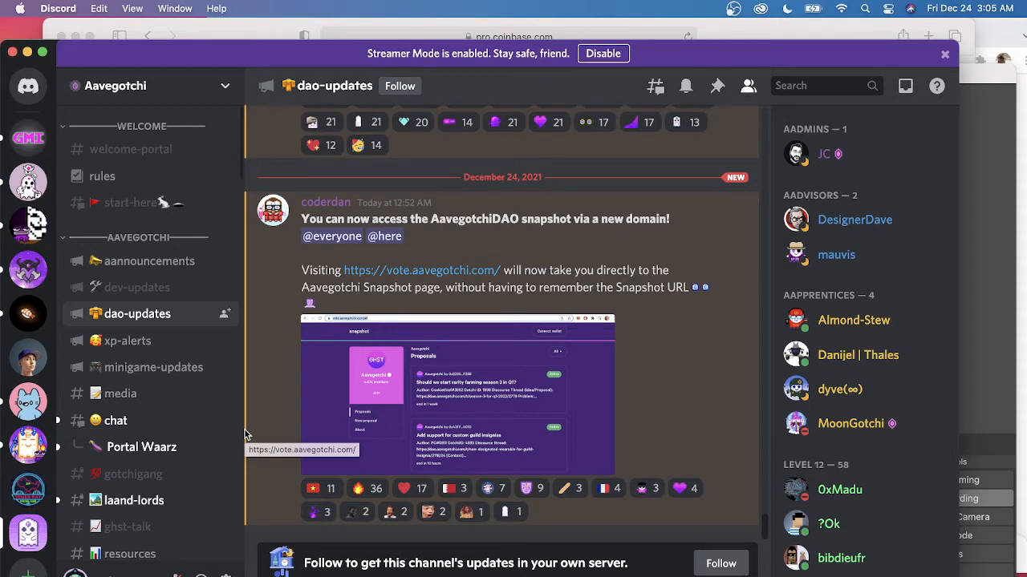
pyautogui.moveTo(128, 341)
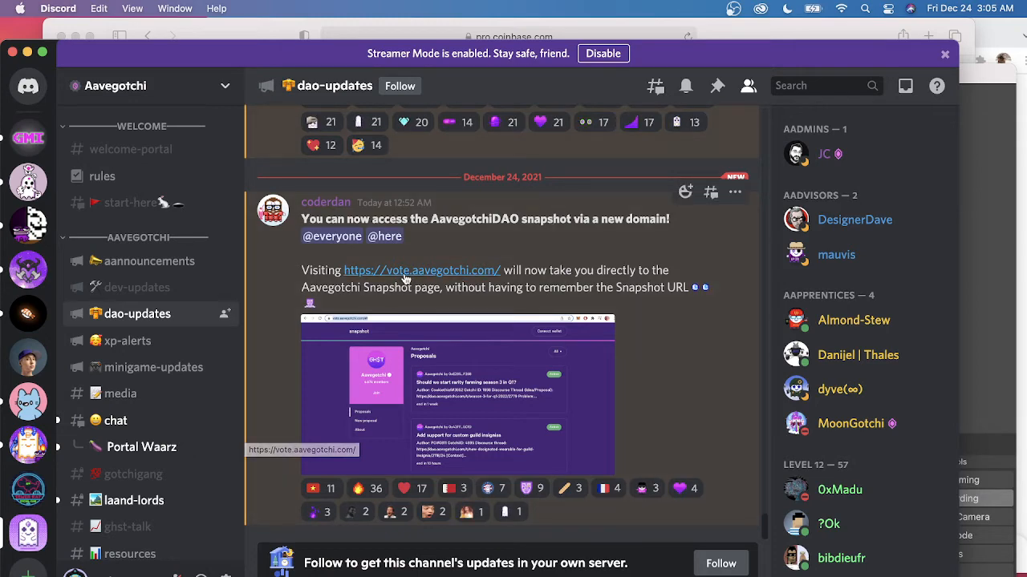
# Step: Follow the vote.aavegotchi.com link from the Discord announcement into Safari's Snapshot proposals page
pyautogui.click(421, 270)
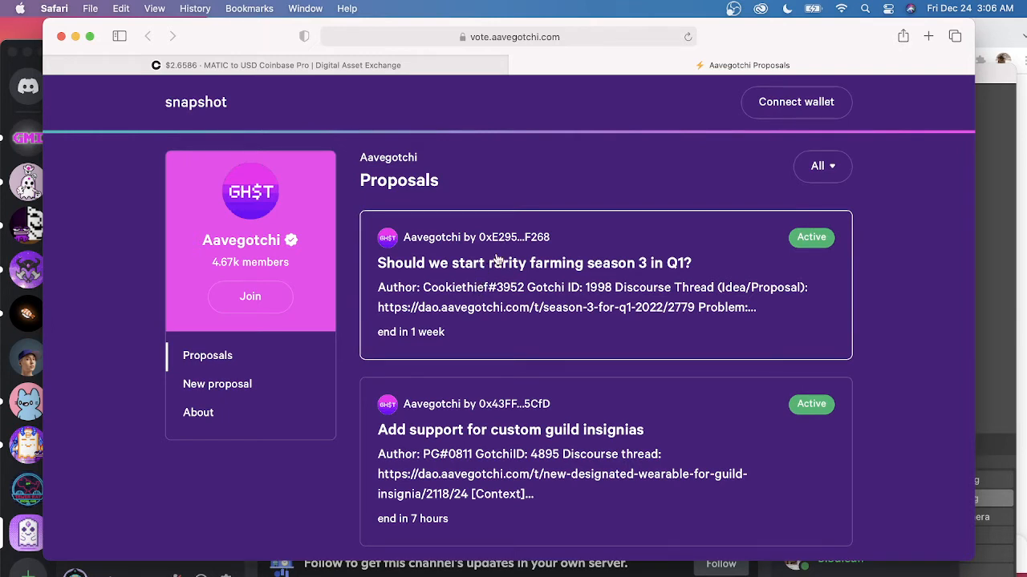
pyautogui.moveTo(578, 290)
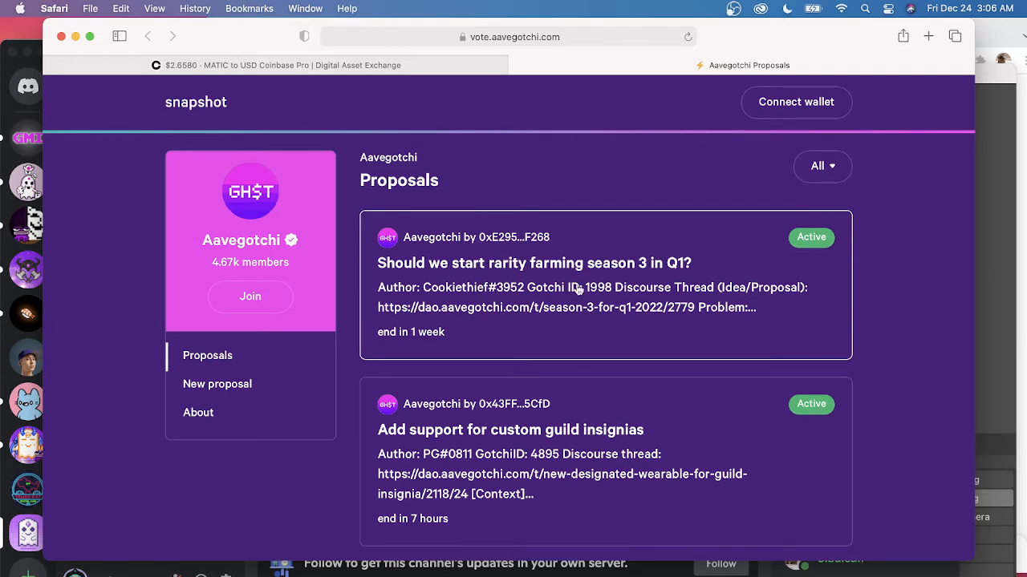
pyautogui.moveTo(661, 269)
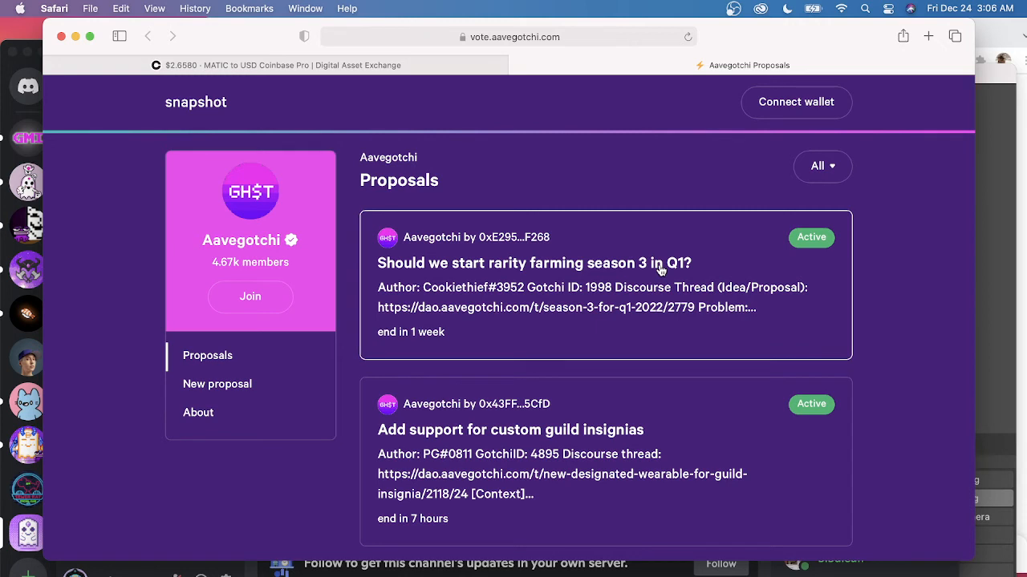